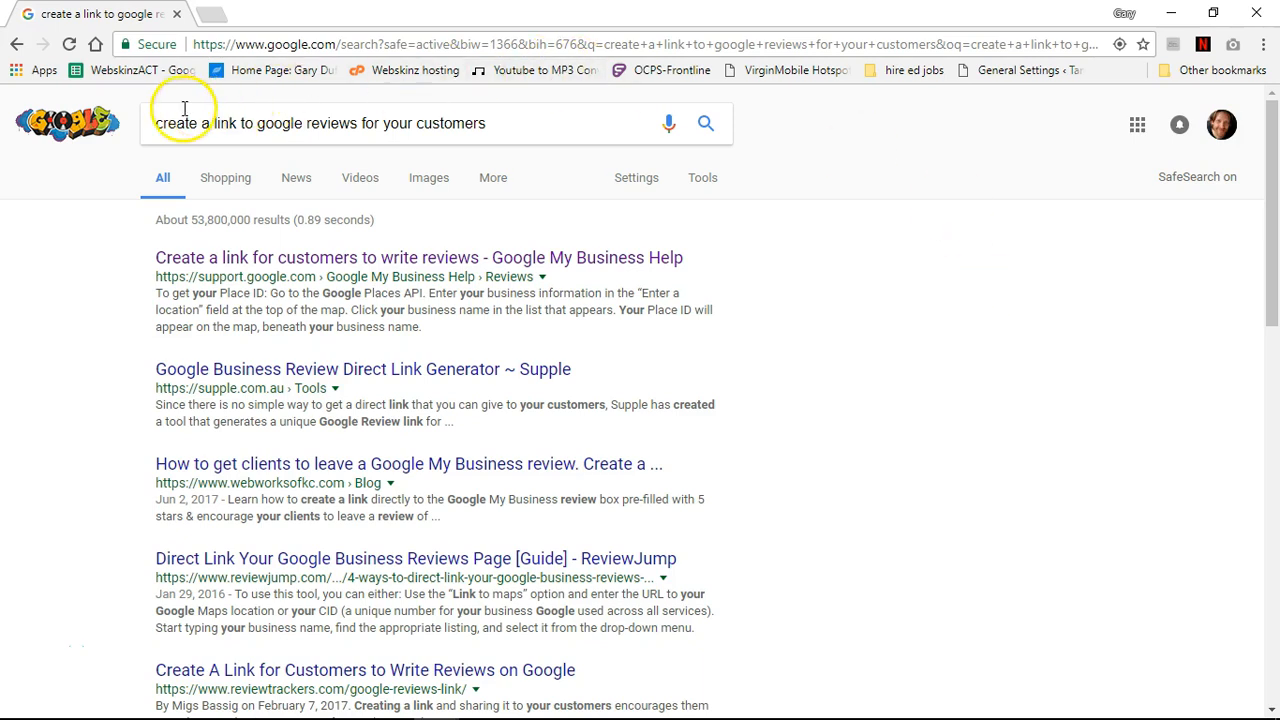
{"action": "mouse_move", "coordinate": [437, 122]}
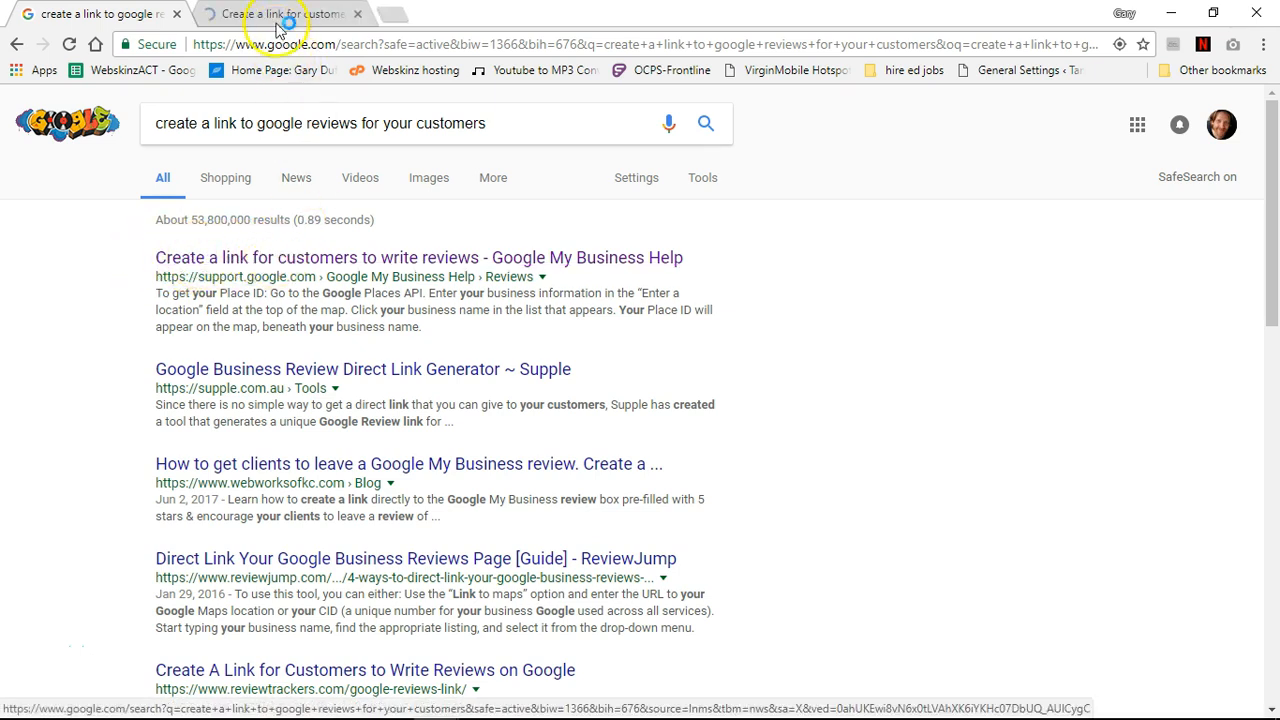
- Open the 'Create a link for customers to write reviews' article, then the Place ID finder
{"action": "left_click", "coordinate": [418, 257]}
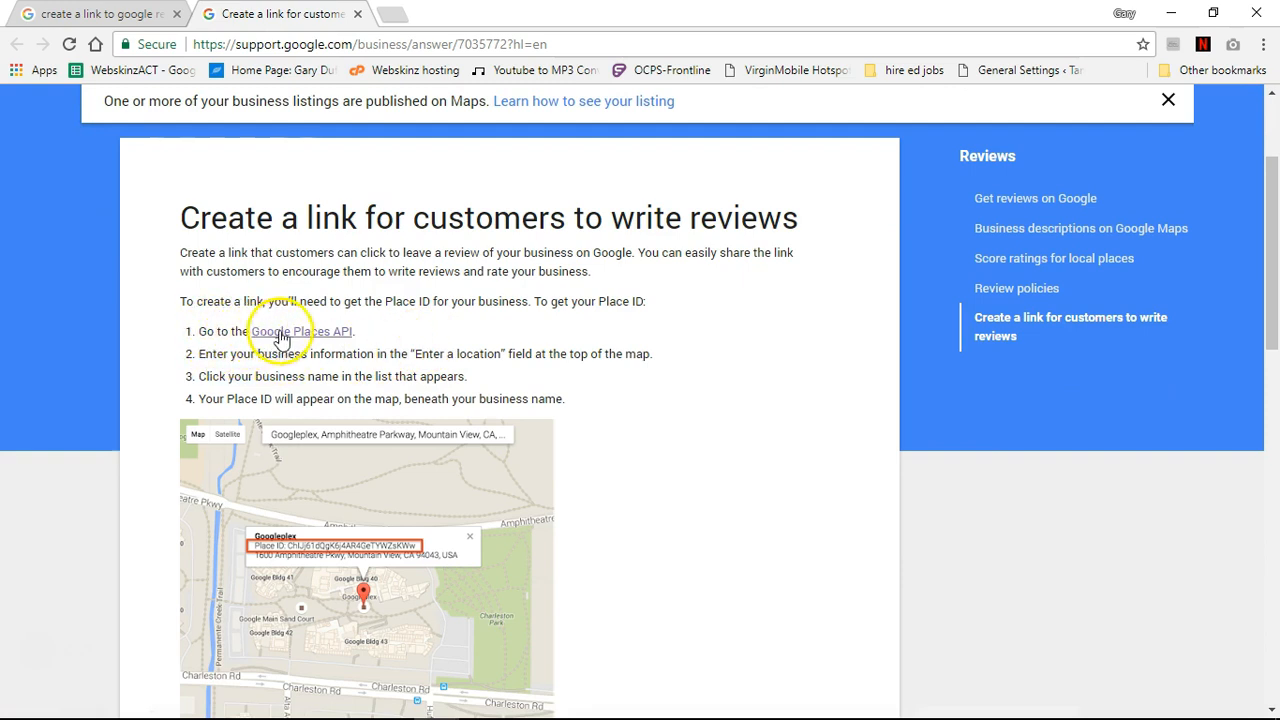
{"action": "left_click", "coordinate": [300, 331]}
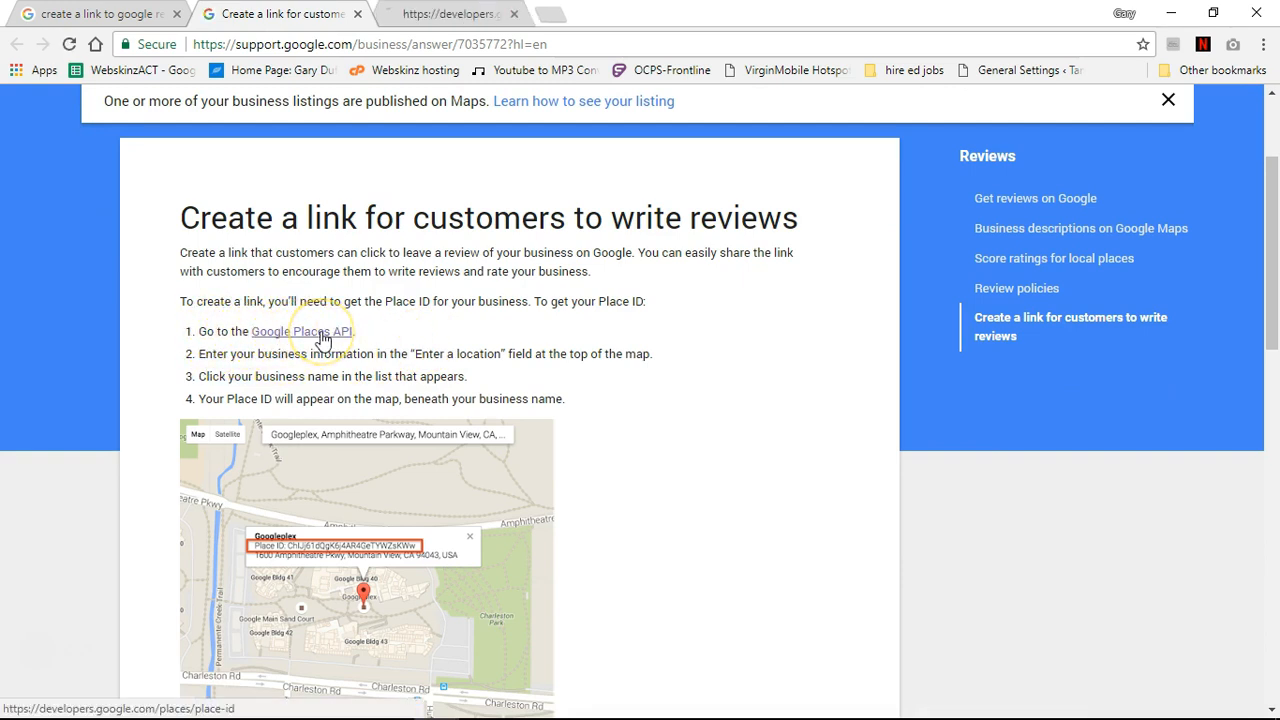
- Search 'webskinz' in the Place ID finder and select its Longwood, FL Place ID
{"action": "left_click", "coordinate": [301, 331]}
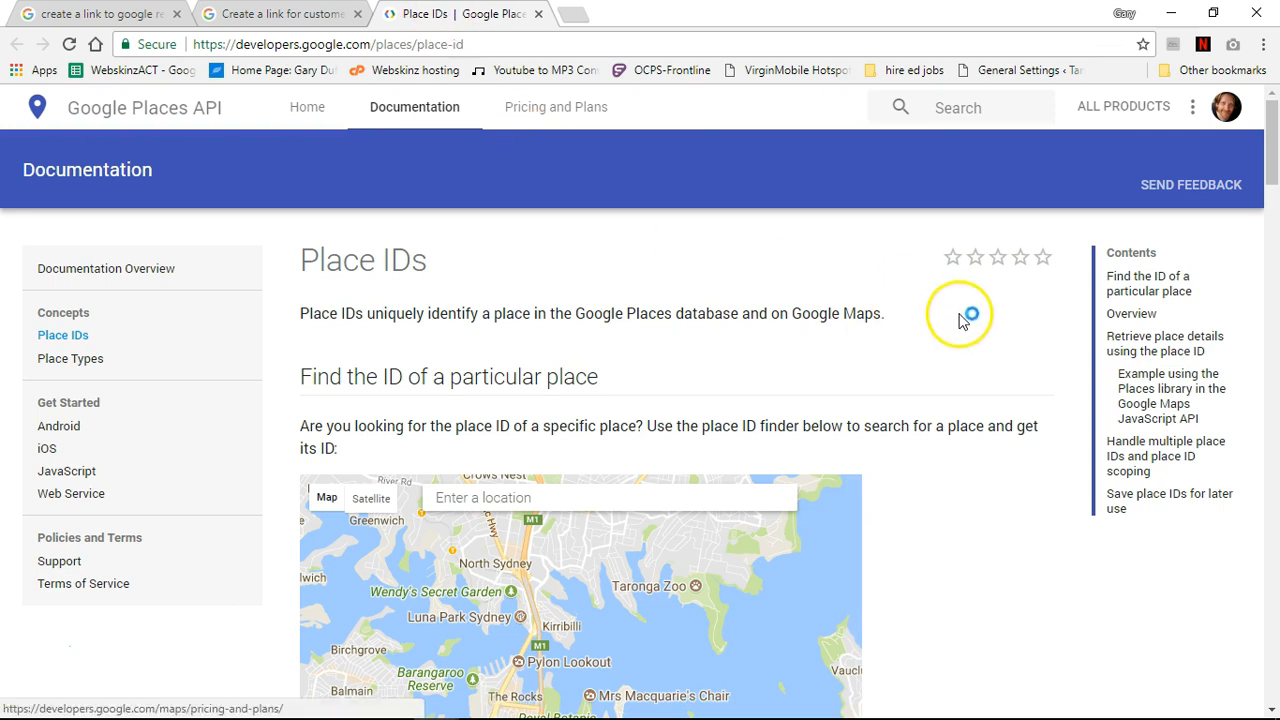
{"action": "scroll", "scroll_direction": "down", "scroll_amount": 3}
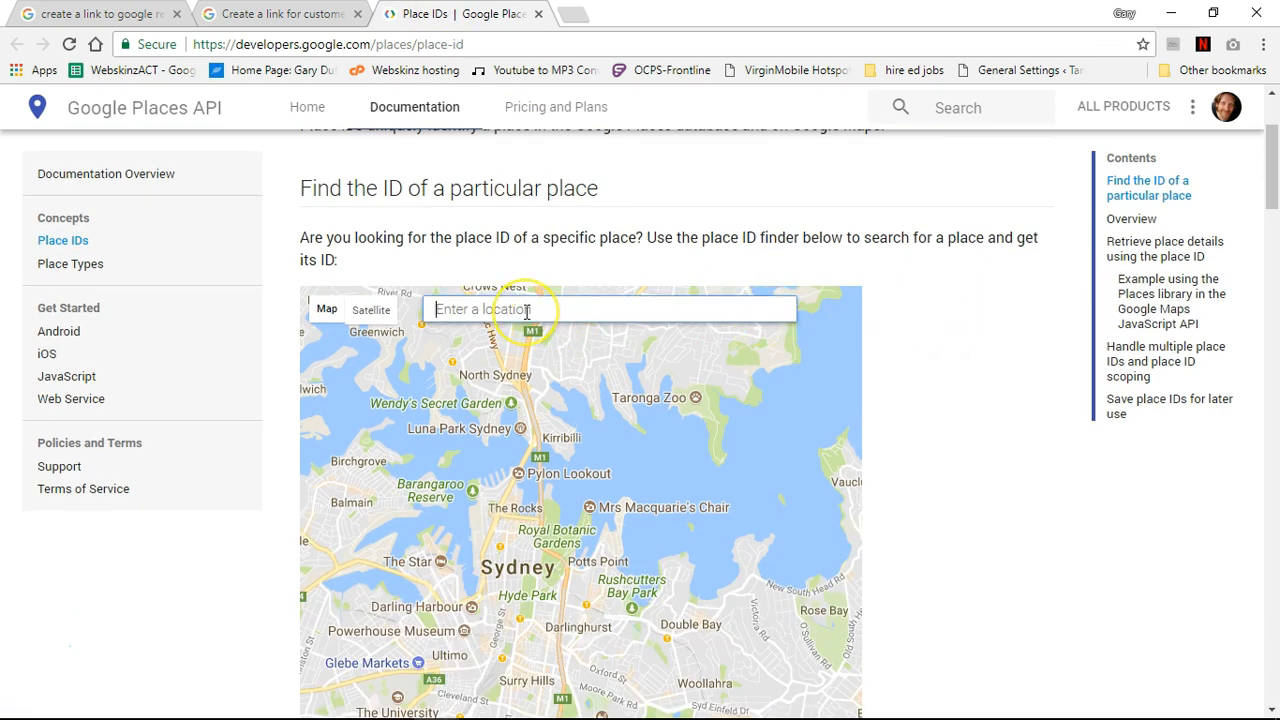
{"action": "type", "text": "webskinz, Clyde Avenue, Longwood, FL, United States"}
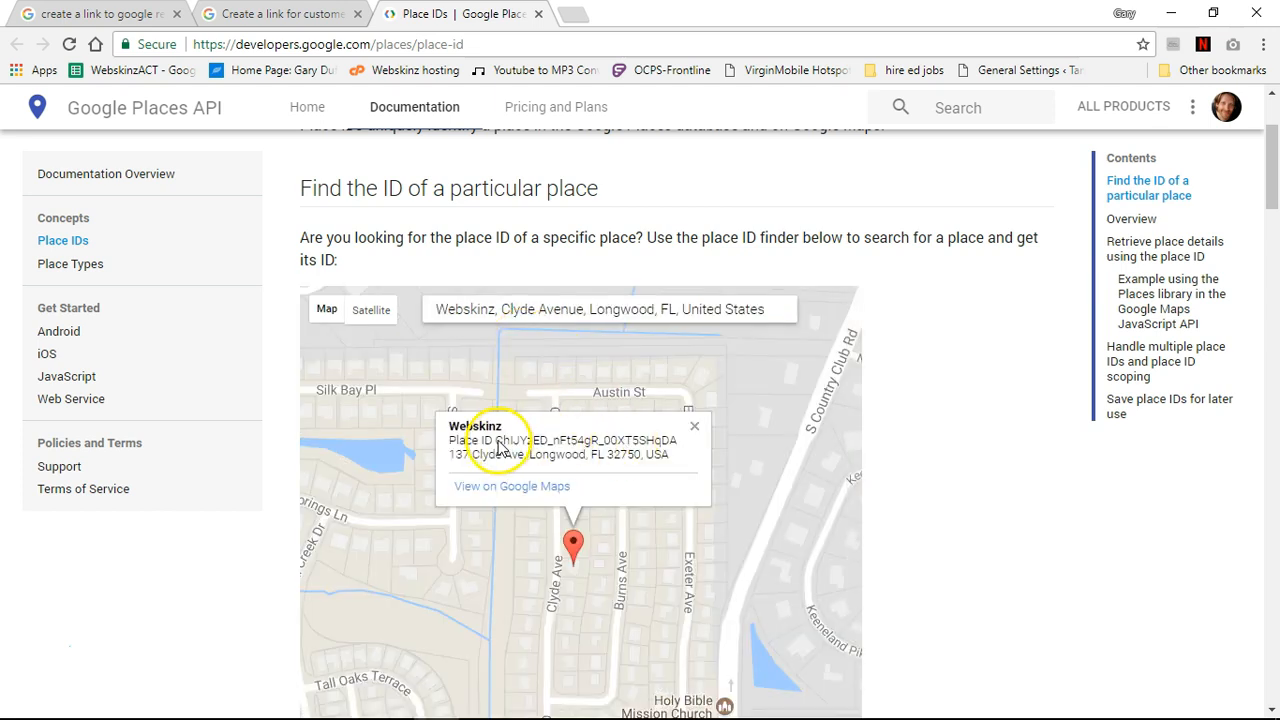
{"action": "double_click", "coordinate": [520, 440]}
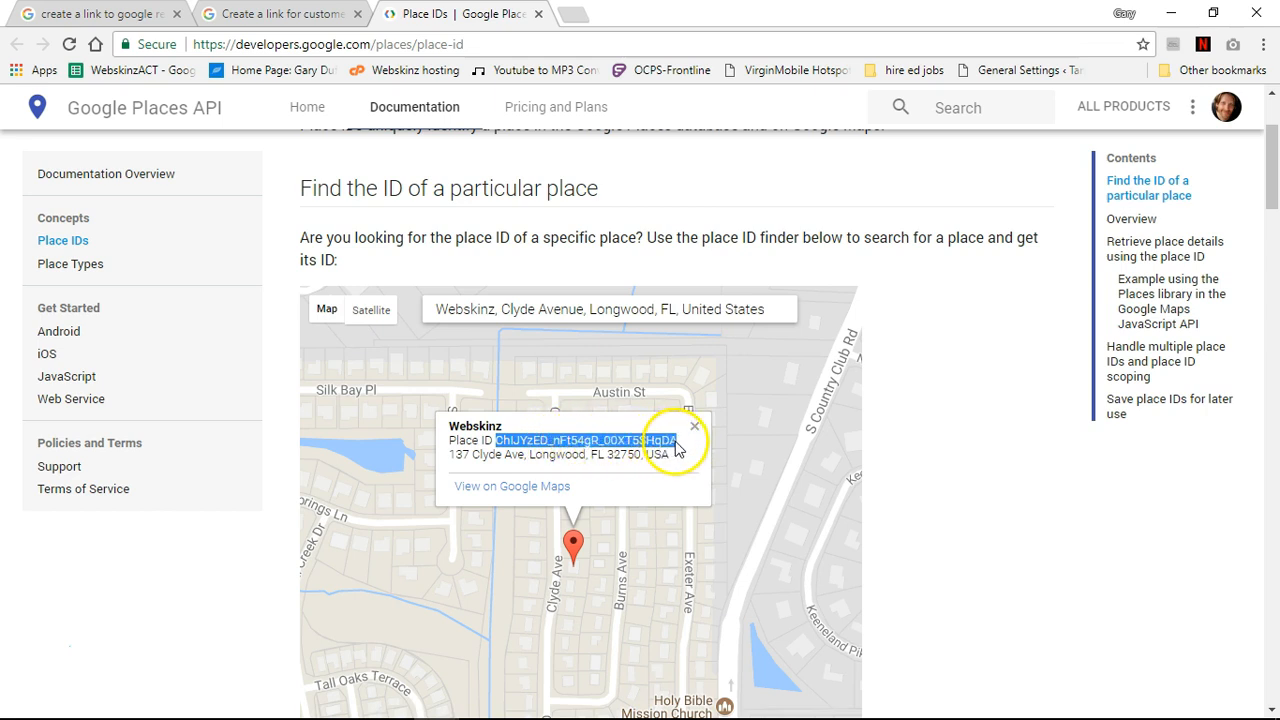
{"action": "mouse_move", "coordinate": [255, 20]}
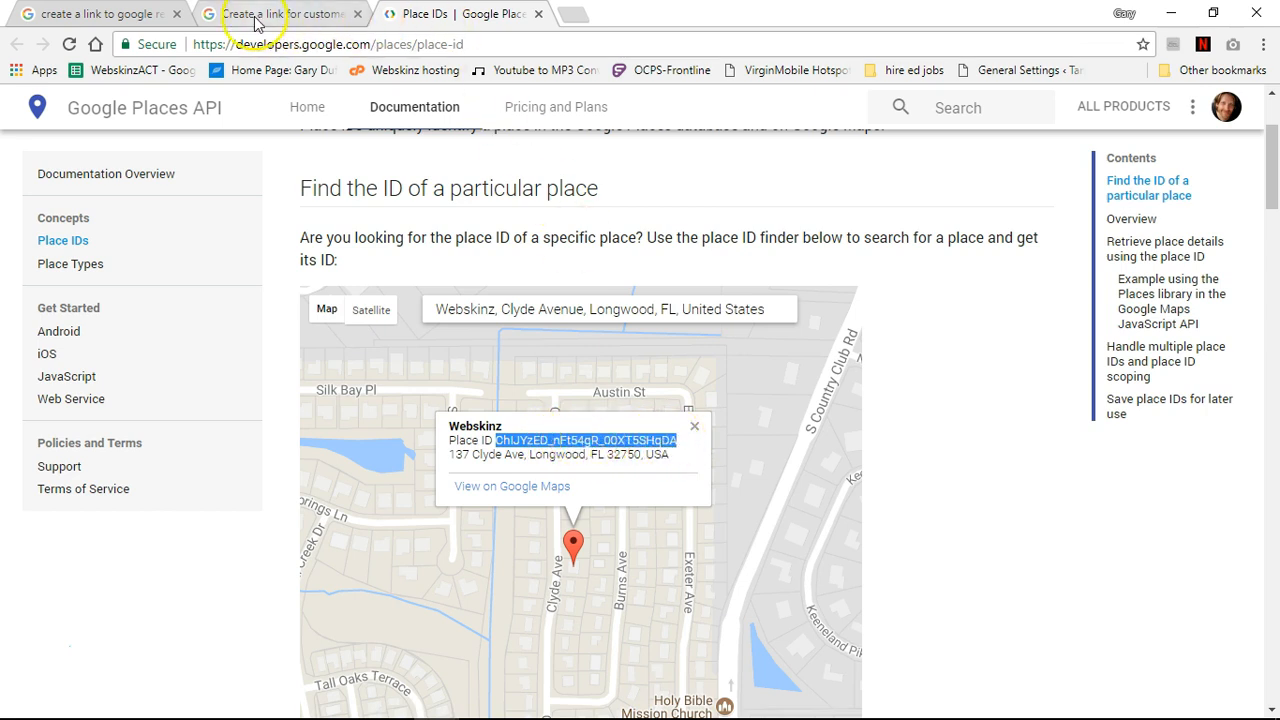
- Return to the help article and find the search.google.com/local/writereview?placeid= URL
{"action": "left_click", "coordinate": [280, 13]}
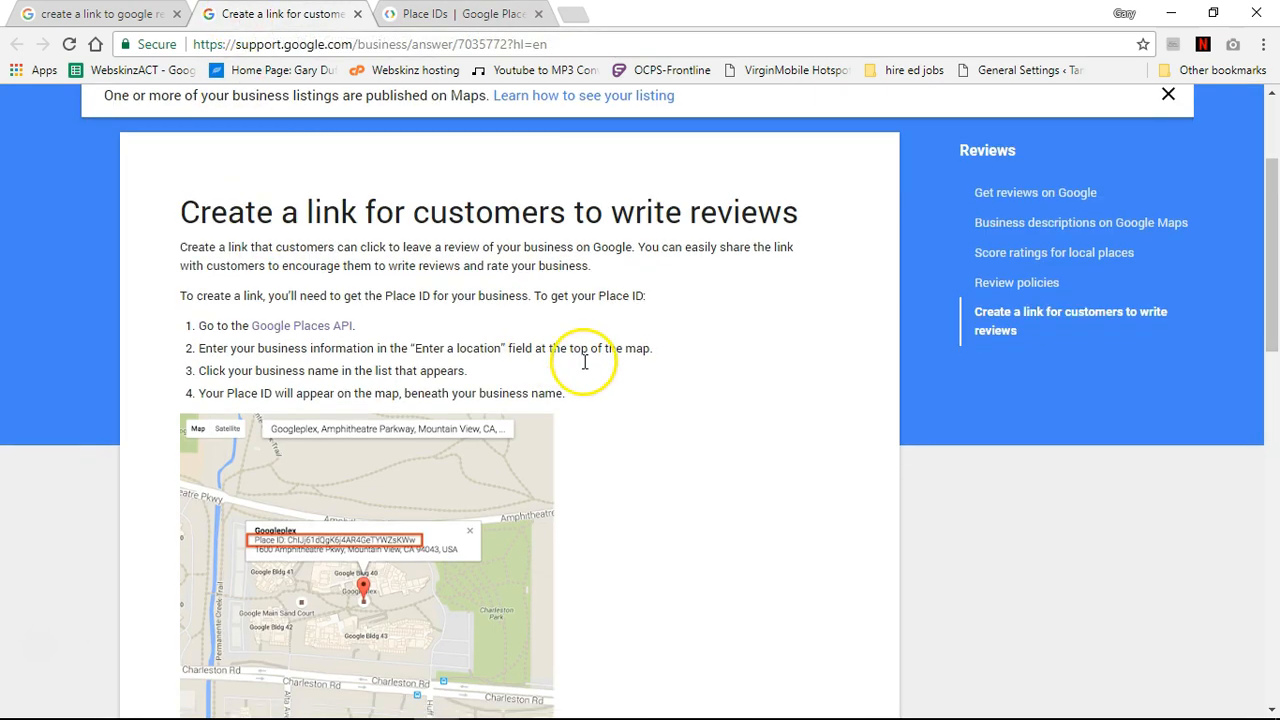
{"action": "scroll", "scroll_direction": "down", "scroll_amount": 3}
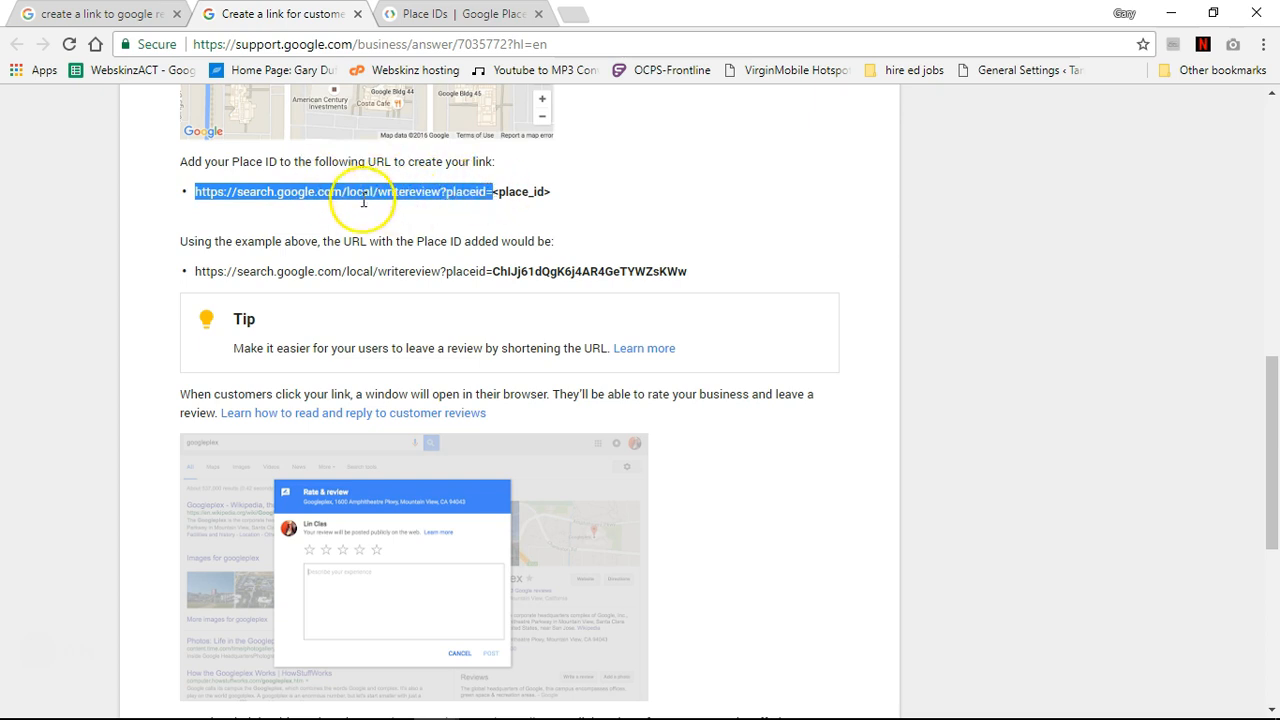
{"action": "mouse_move", "coordinate": [410, 192]}
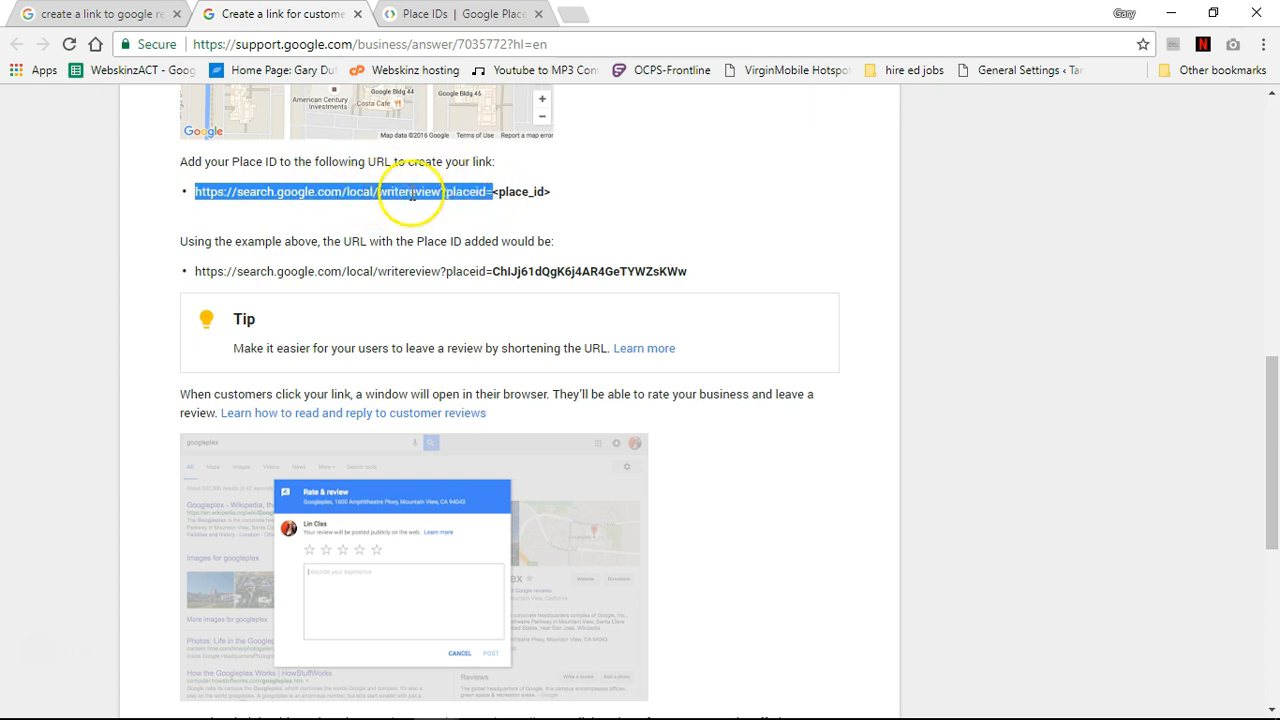
{"action": "mouse_move", "coordinate": [575, 202]}
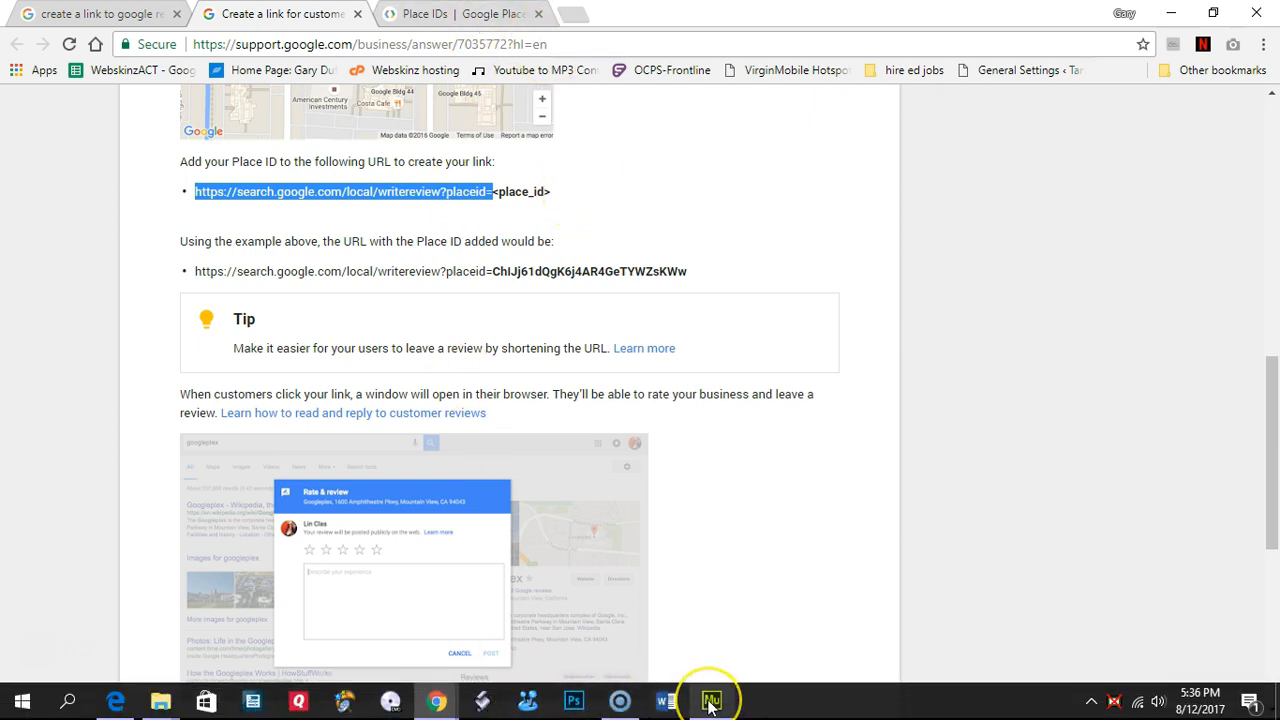
- Hyperlink the Testimonials review image to the write-review URL, opening in a new window
{"action": "left_click", "coordinate": [711, 700]}
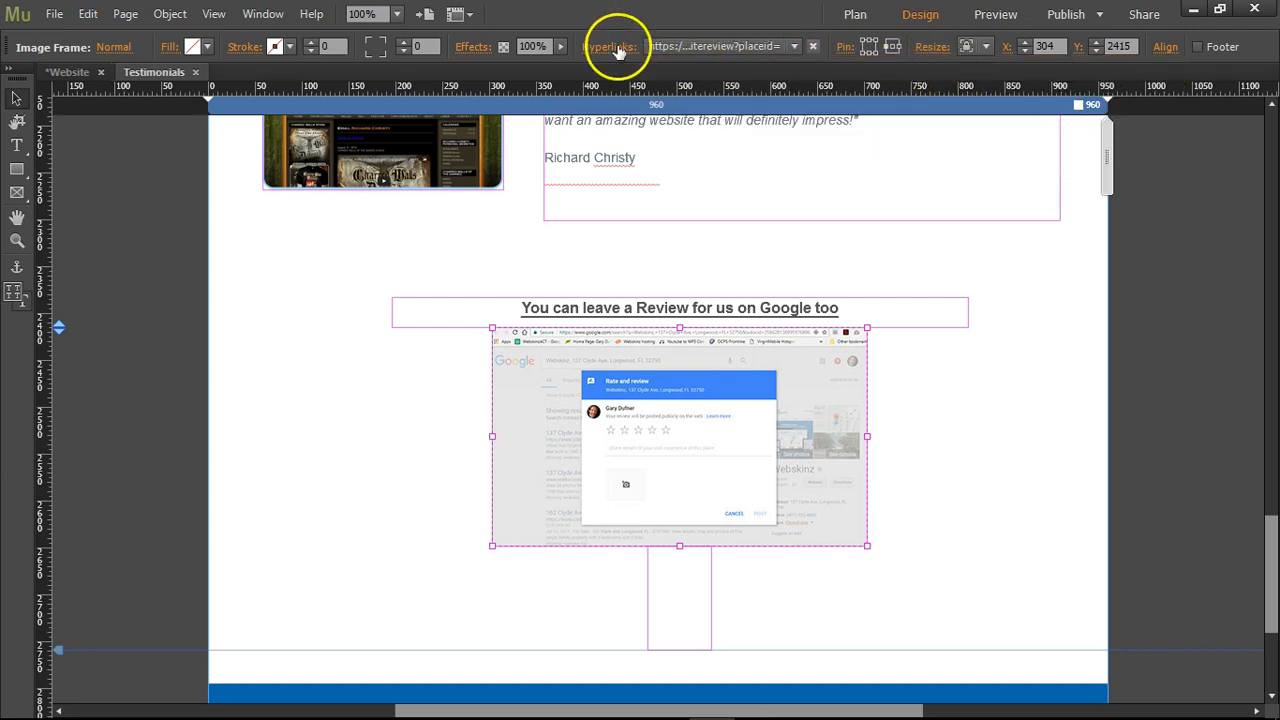
{"action": "left_click", "coordinate": [610, 47]}
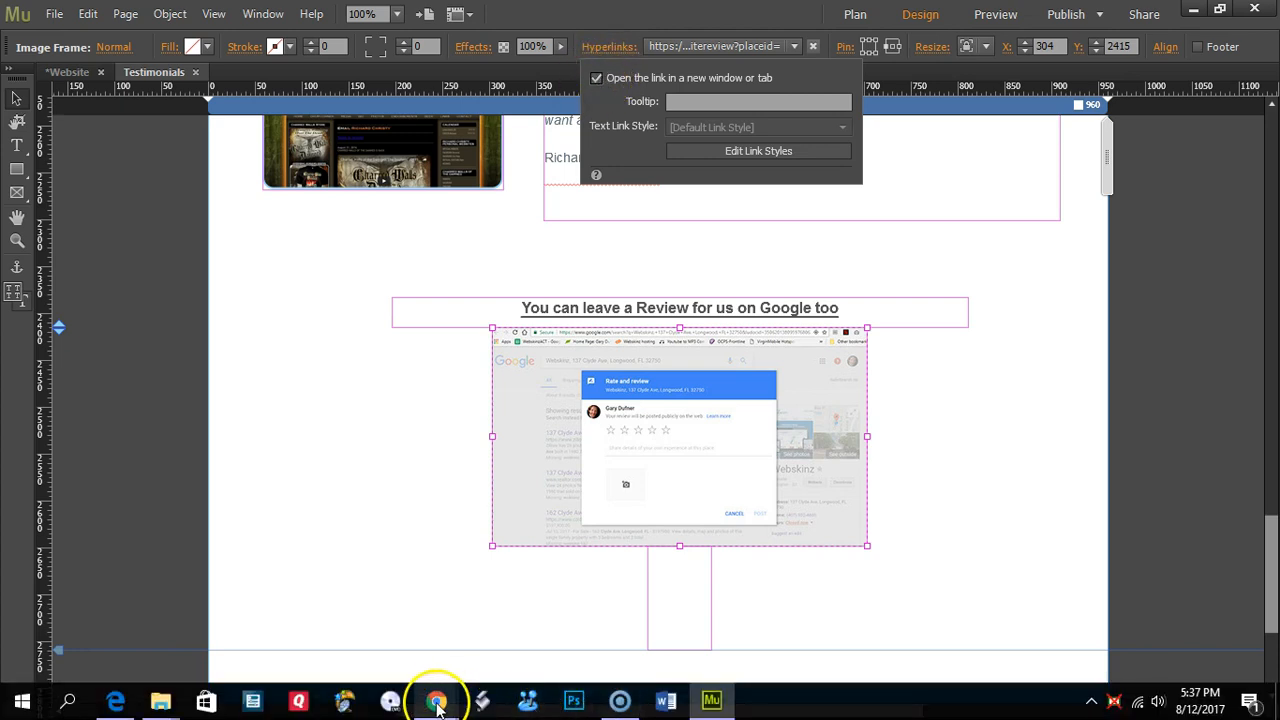
- Copy the Webskinz Place ID from the Place ID finder and return to Muse
{"action": "left_click", "coordinate": [437, 700]}
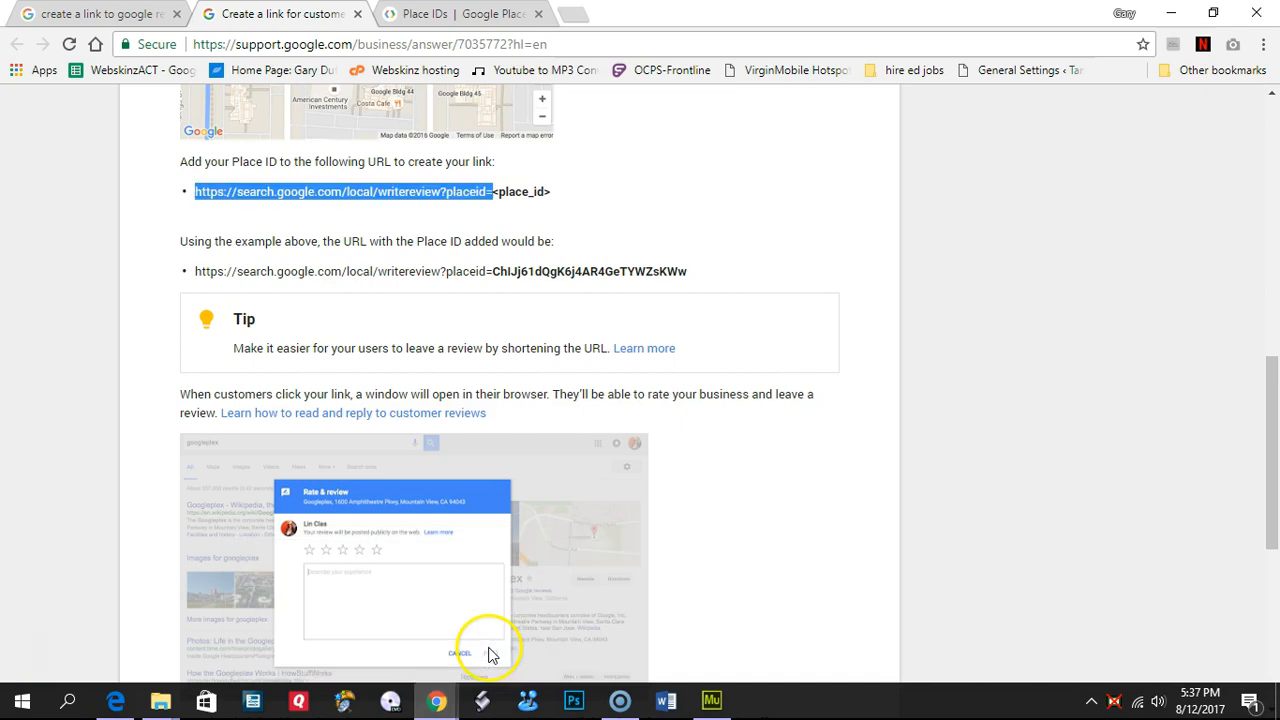
{"action": "left_click", "coordinate": [460, 13]}
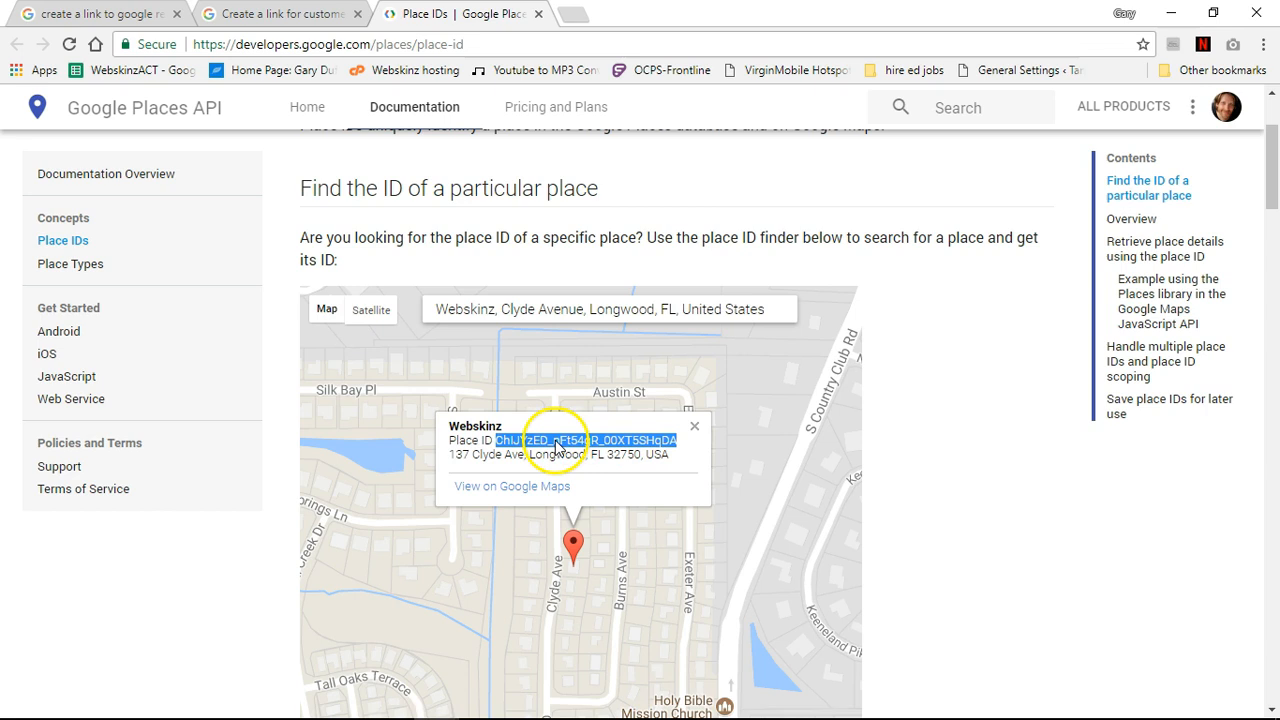
{"action": "left_click", "coordinate": [712, 700]}
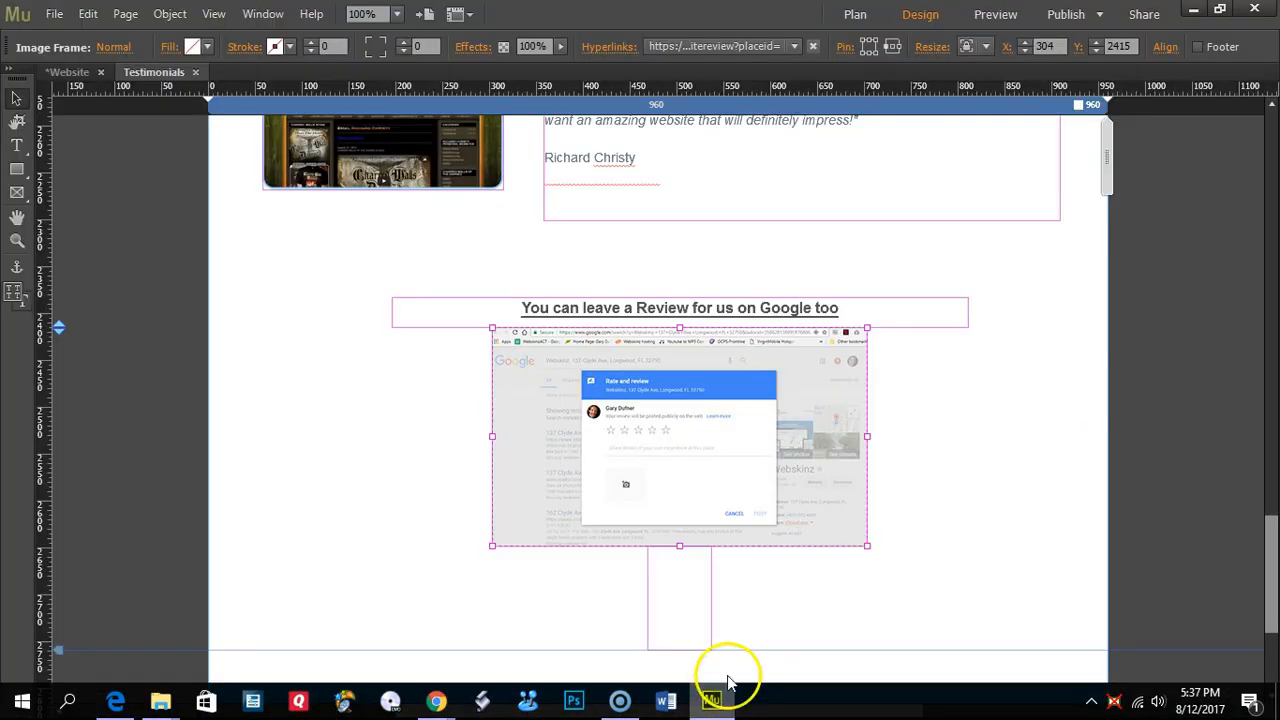
{"action": "mouse_move", "coordinate": [650, 395]}
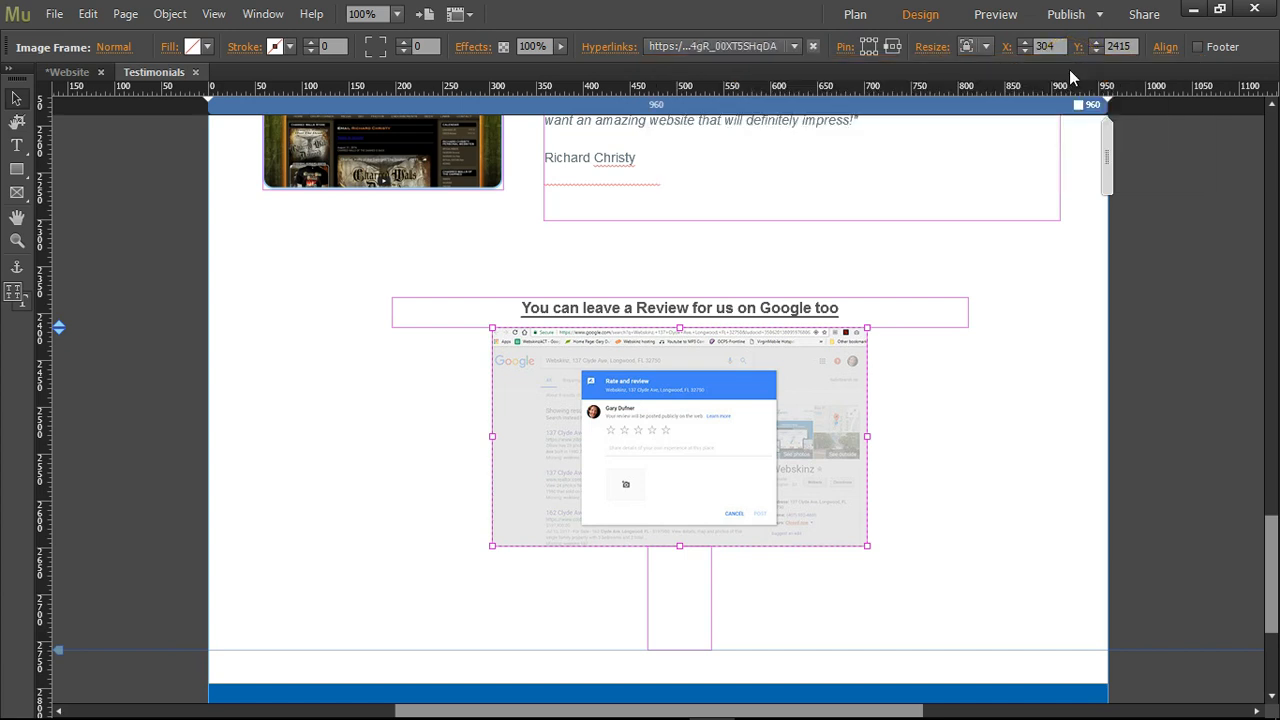
- Append the Place ID after placeid= in the image's link and preview the site
{"action": "left_click", "coordinate": [54, 13]}
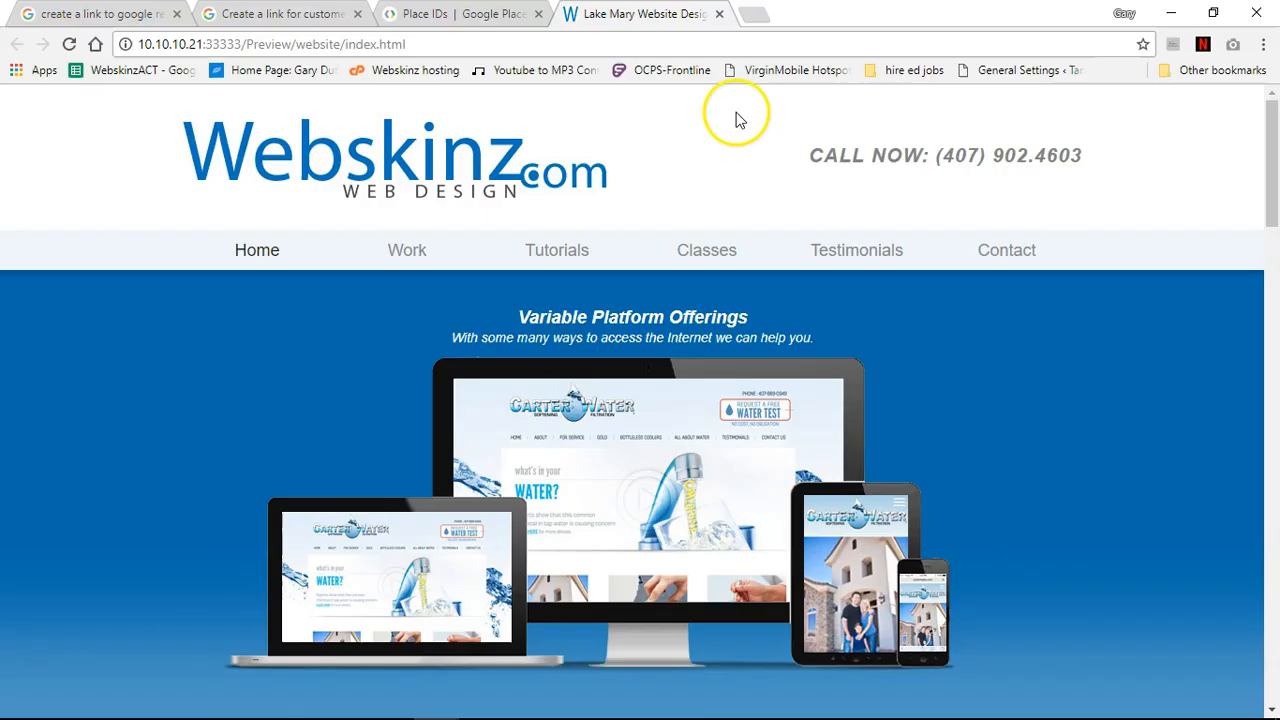
{"action": "mouse_move", "coordinate": [415, 225]}
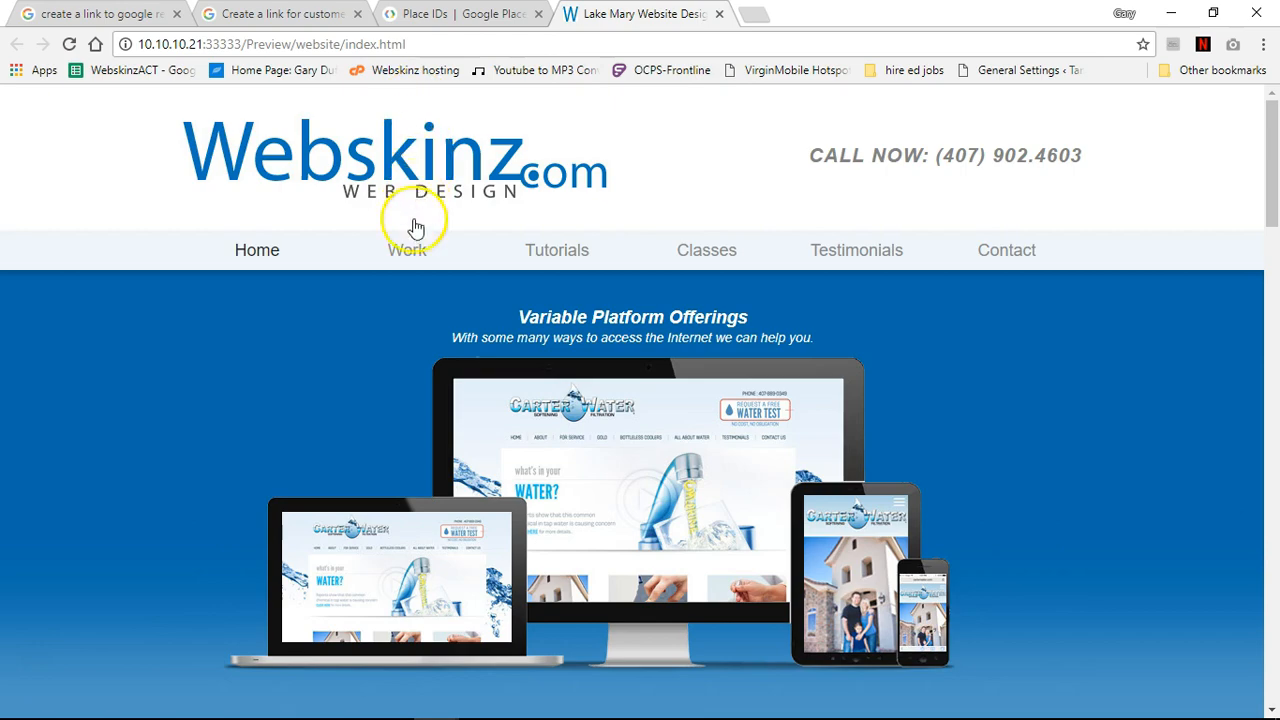
{"action": "mouse_move", "coordinate": [856, 250]}
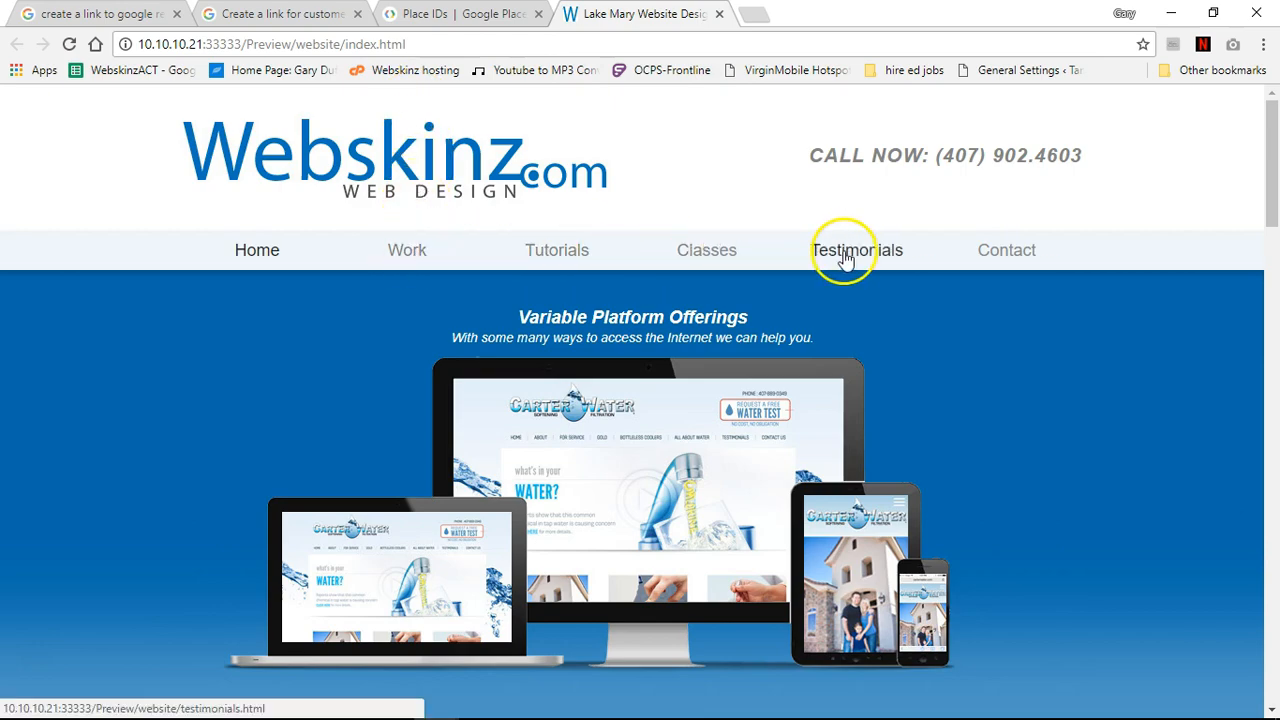
- On the previewed Testimonials page, confirm the review image opens Webskinz's Rate and review dialog
{"action": "left_click", "coordinate": [856, 250]}
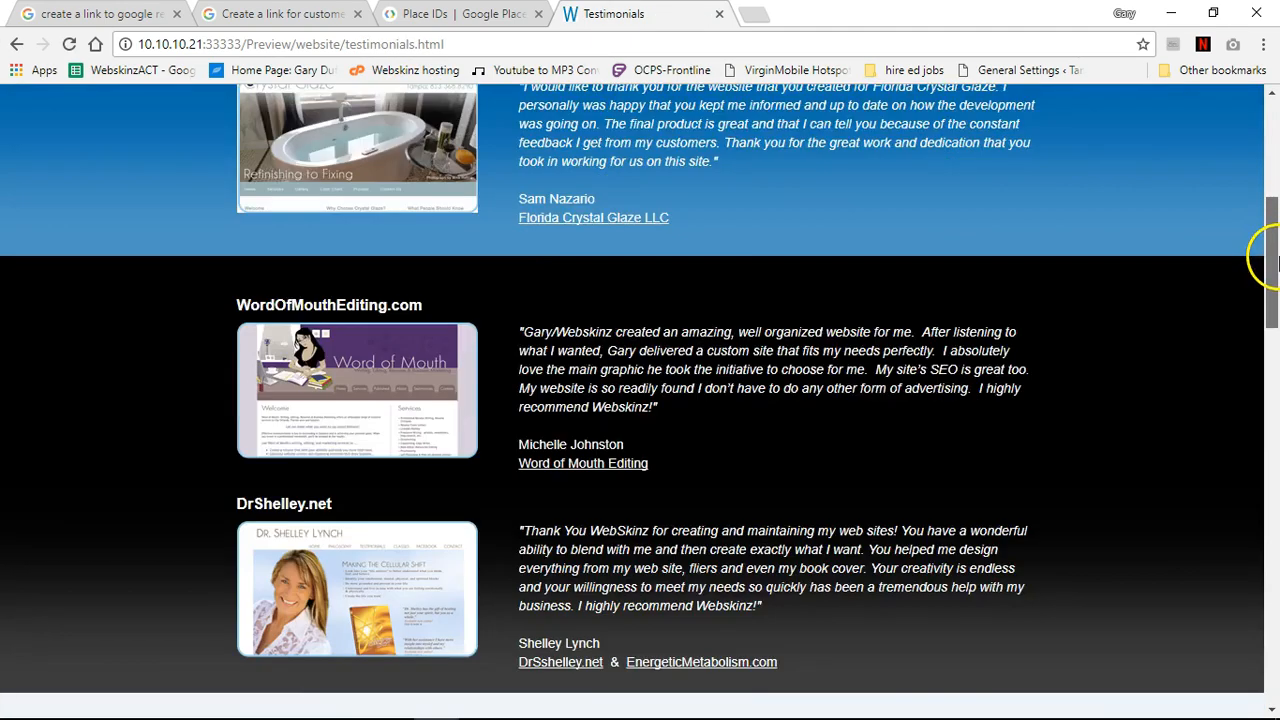
{"action": "scroll", "scroll_direction": "down", "scroll_amount": 3}
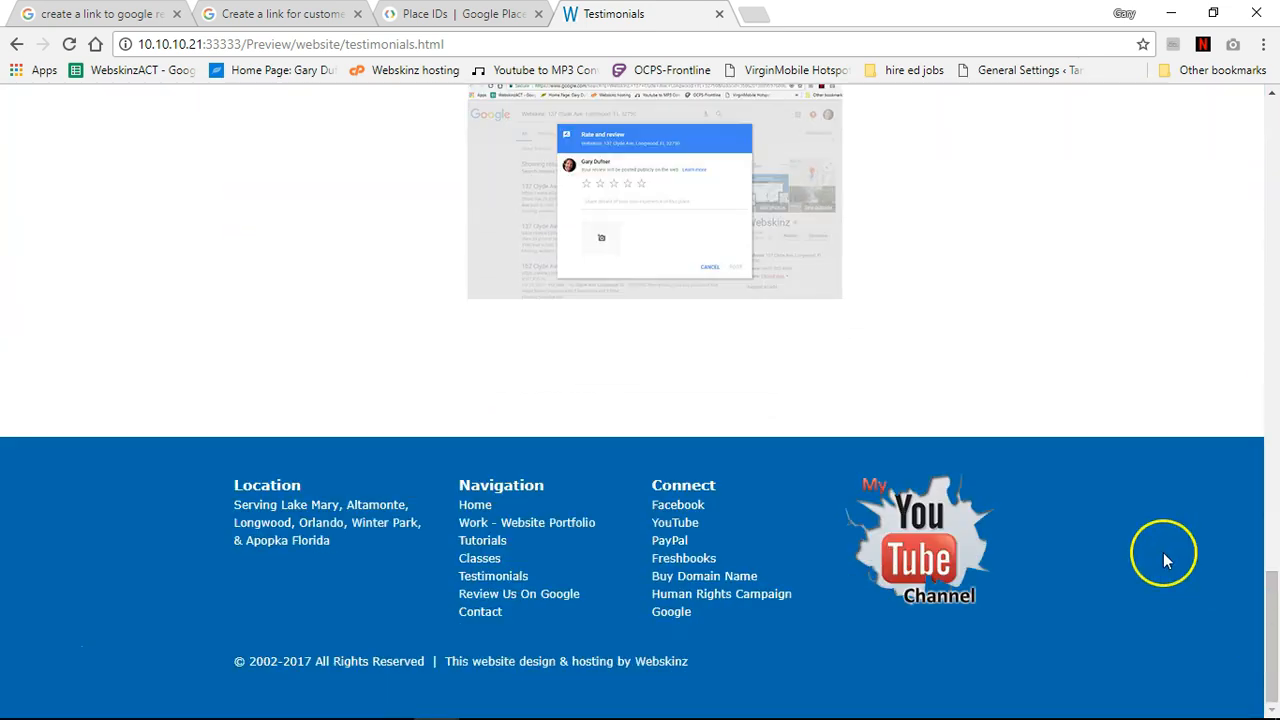
{"action": "scroll", "scroll_direction": "up", "scroll_amount": 3}
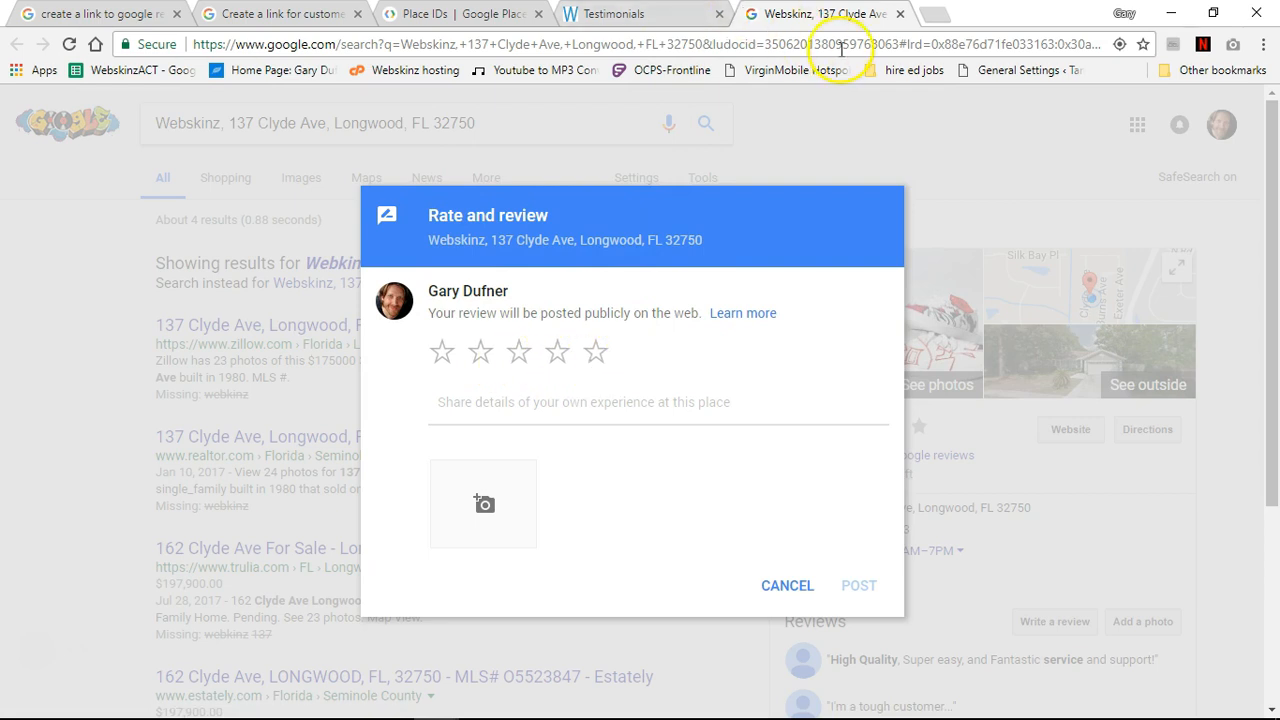
{"action": "left_click", "coordinate": [643, 14]}
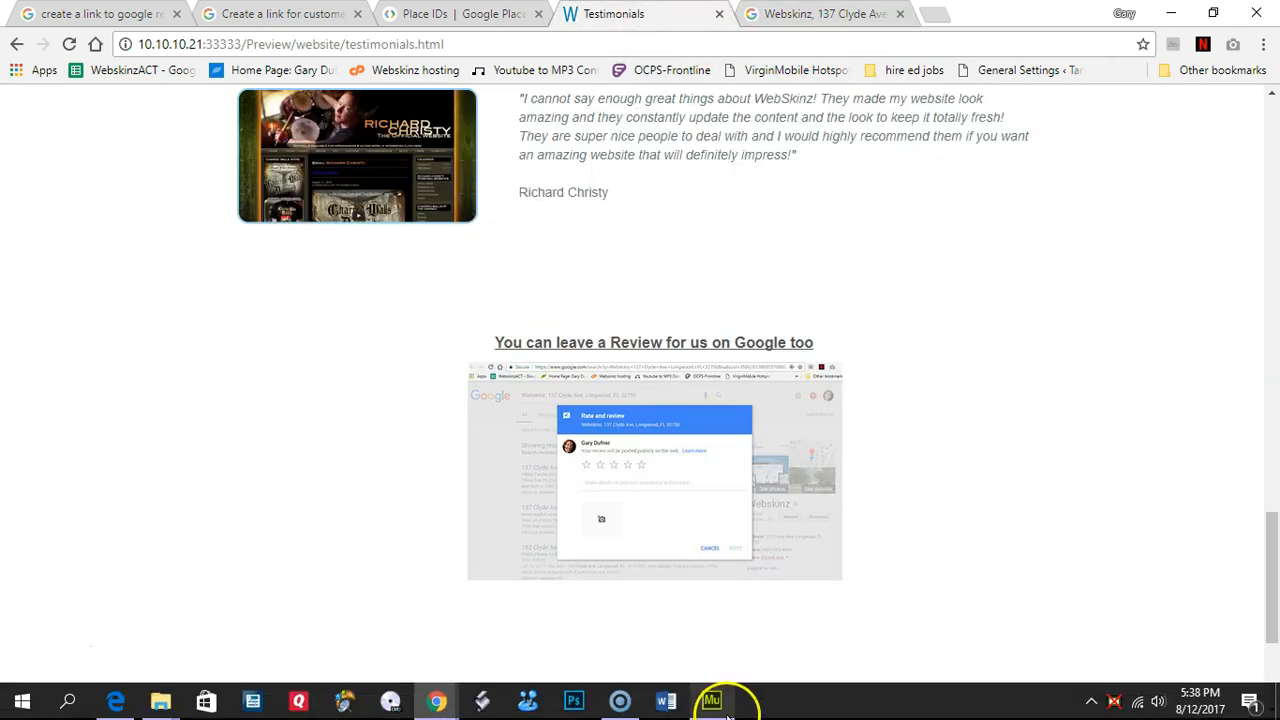
- In Muse, display the image's full write-review URL ending with the Webskinz Place ID
{"action": "left_click", "coordinate": [711, 700]}
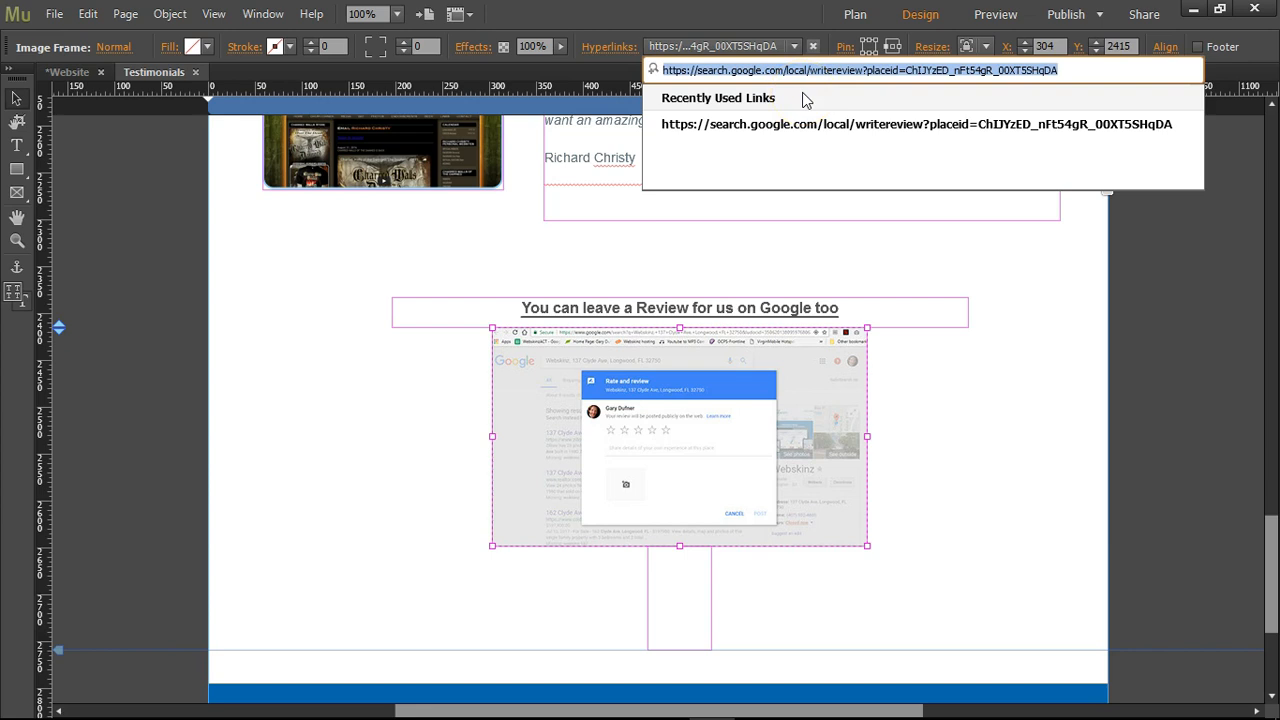
{"action": "mouse_move", "coordinate": [724, 18]}
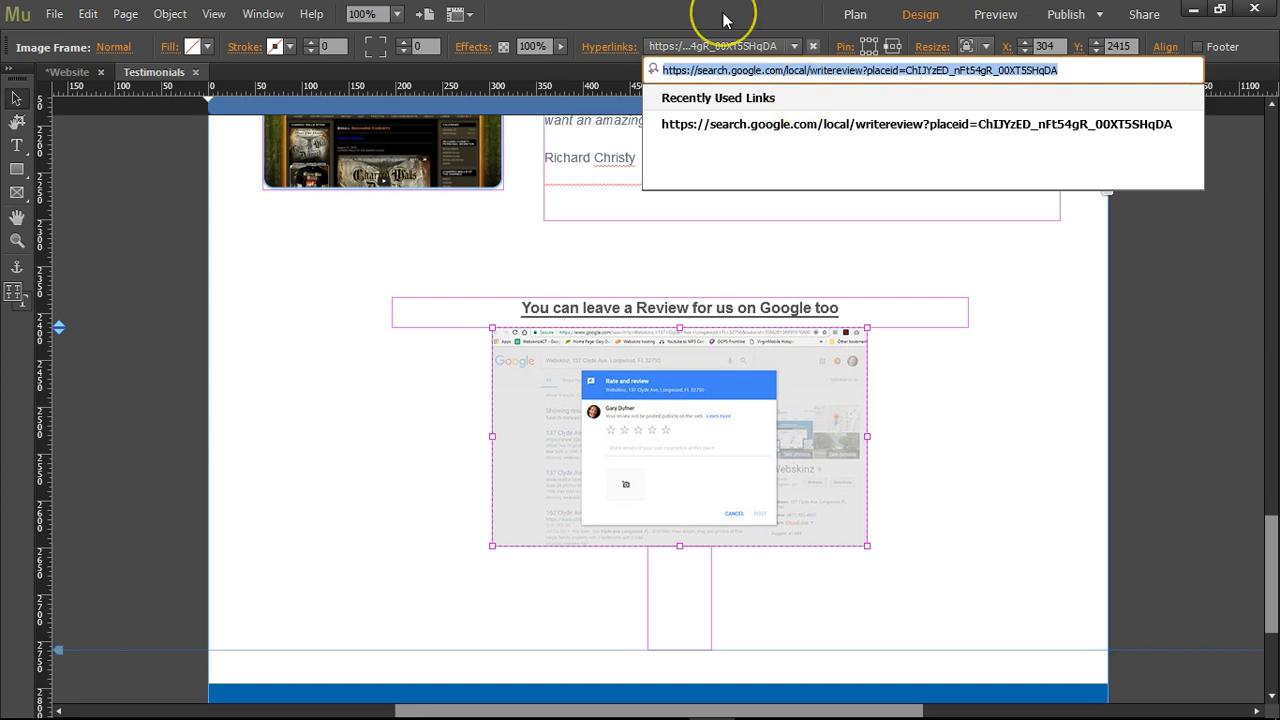
{"action": "mouse_move", "coordinate": [725, 18]}
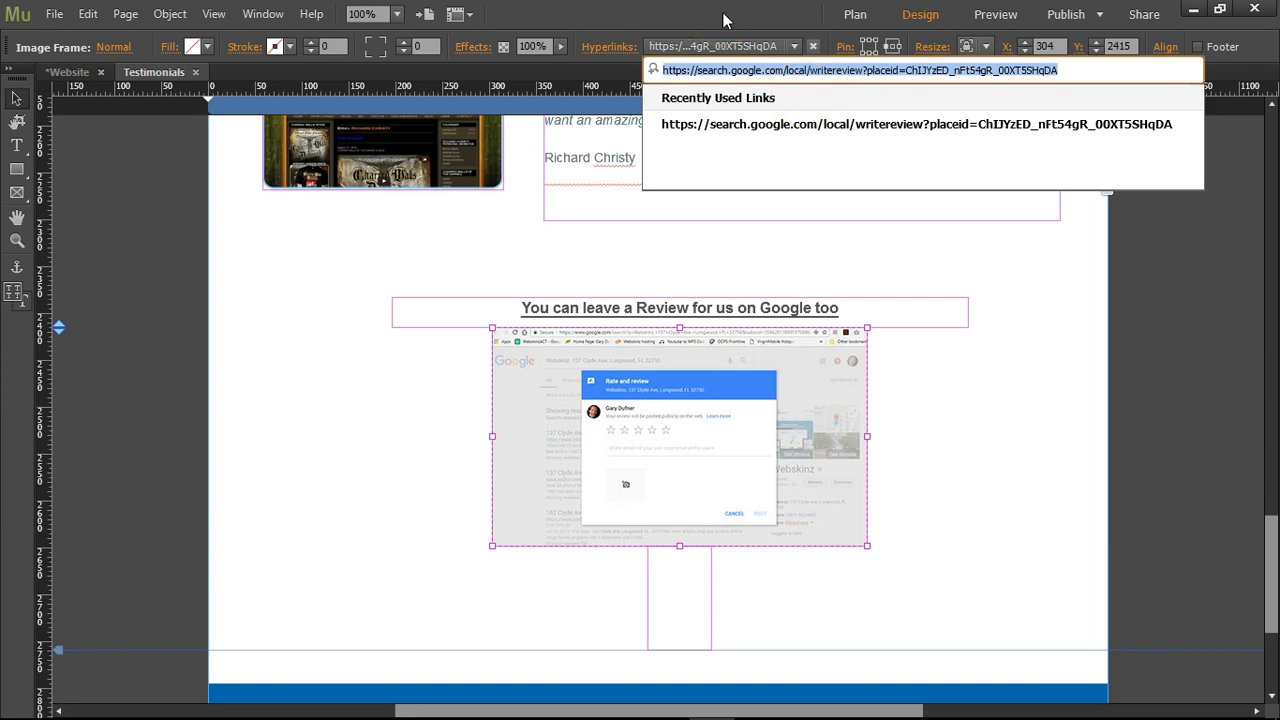
{"action": "mouse_move", "coordinate": [710, 45]}
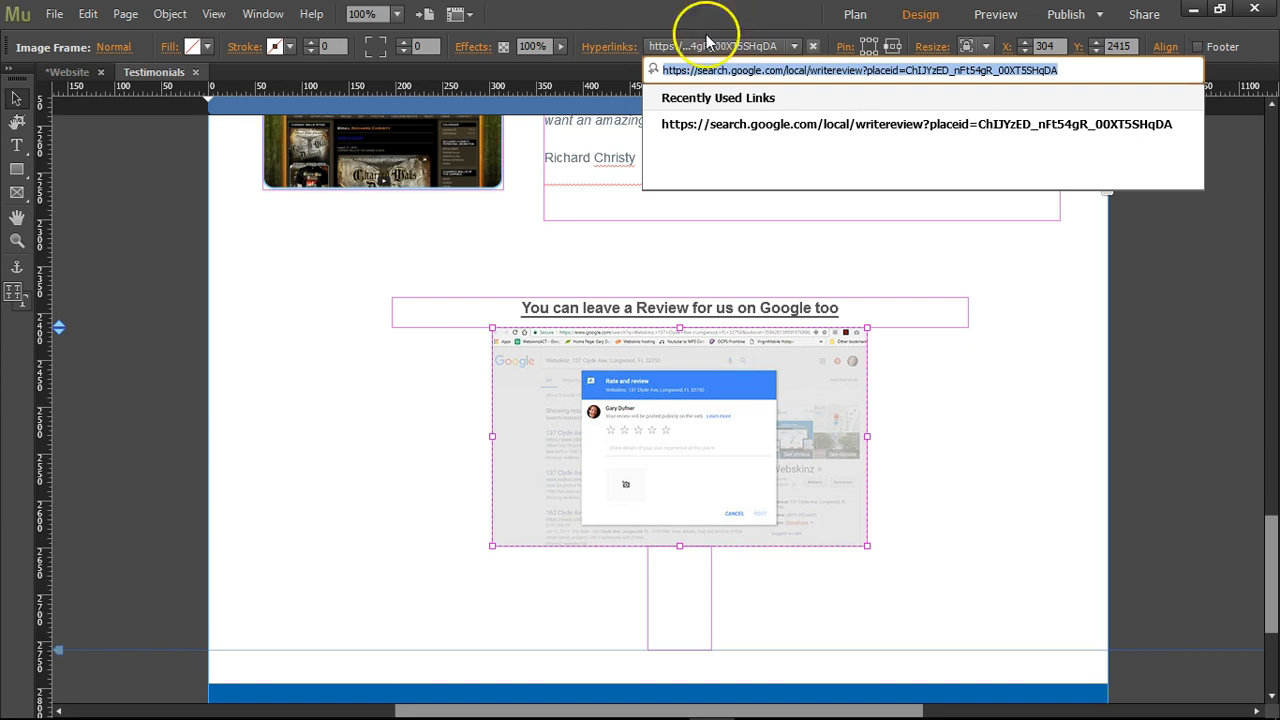